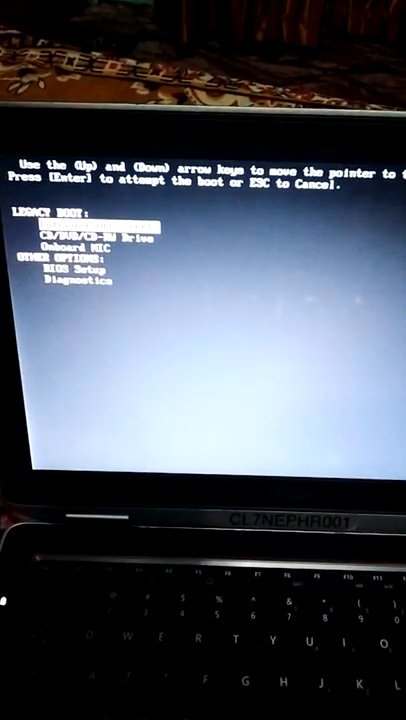
# Boot the laptop from the CD/DVD/CD-RW drive in the BIOS boot menu.
pyautogui.press('Down')
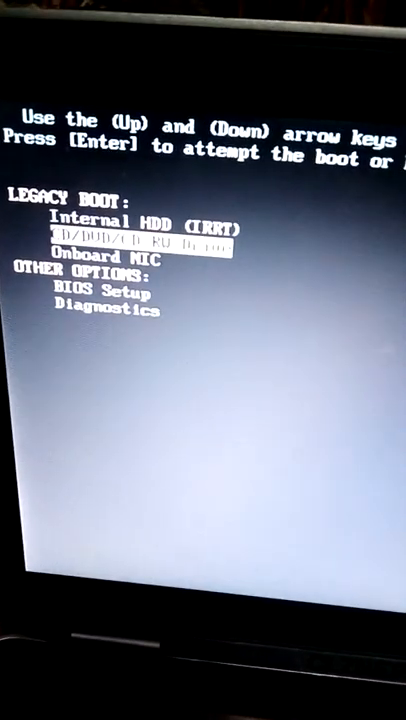
pyautogui.press('enter')
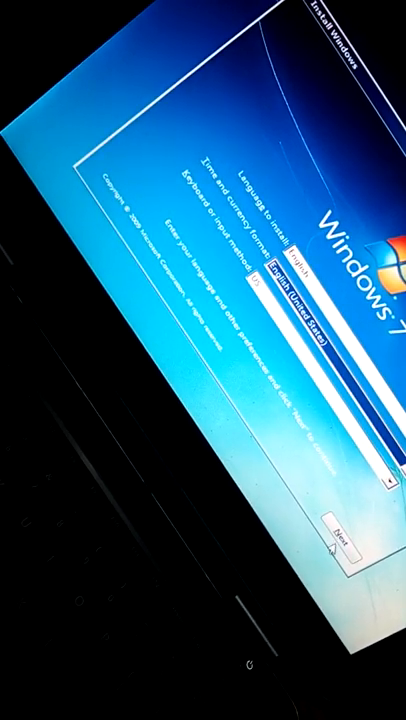
# Accept English with English (United States) time and currency format.
pyautogui.click(338, 557)
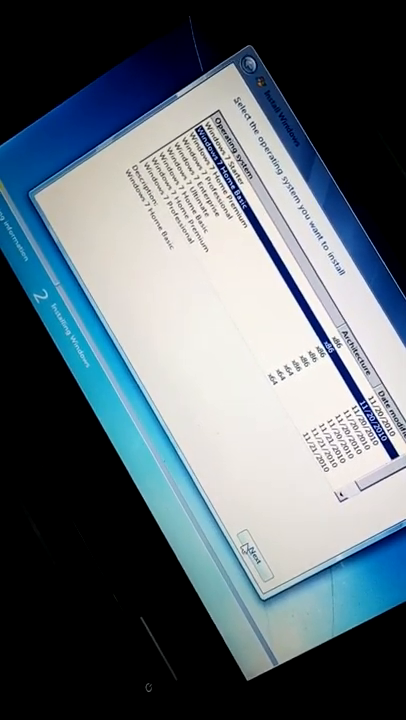
# Confirm Windows 7 Home Basic as the edition to install.
pyautogui.click(250, 557)
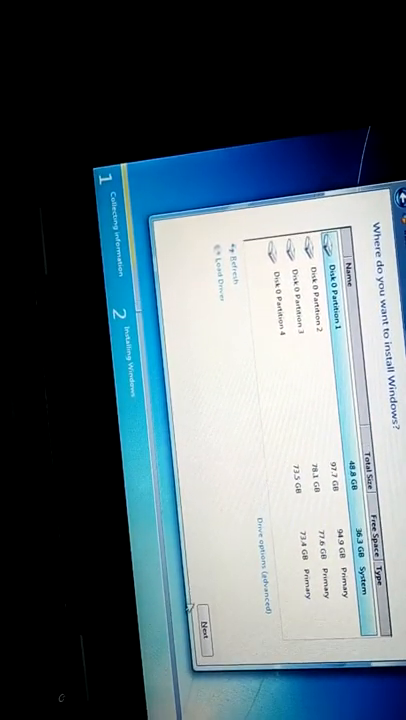
# Start installing Windows onto Disk 0 Partition 1.
pyautogui.click(208, 621)
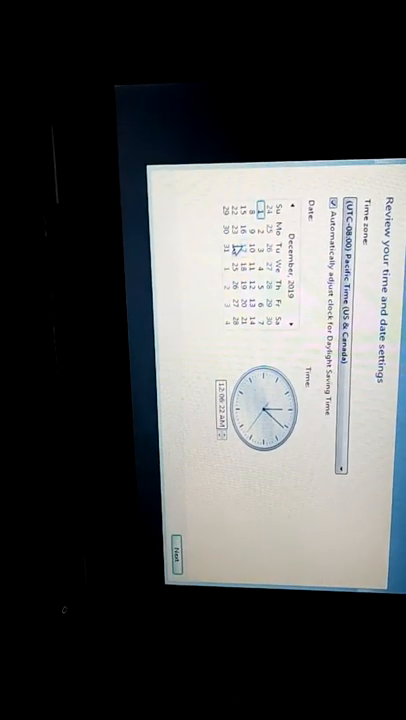
# Accept Pacific Time (US & Canada) with automatic daylight saving, December 2019.
pyautogui.click(177, 553)
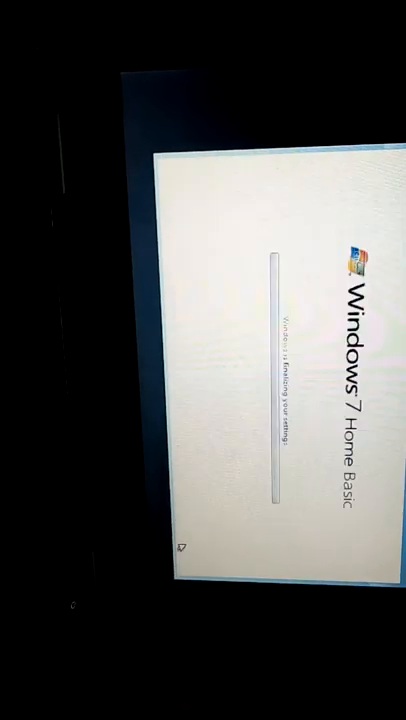